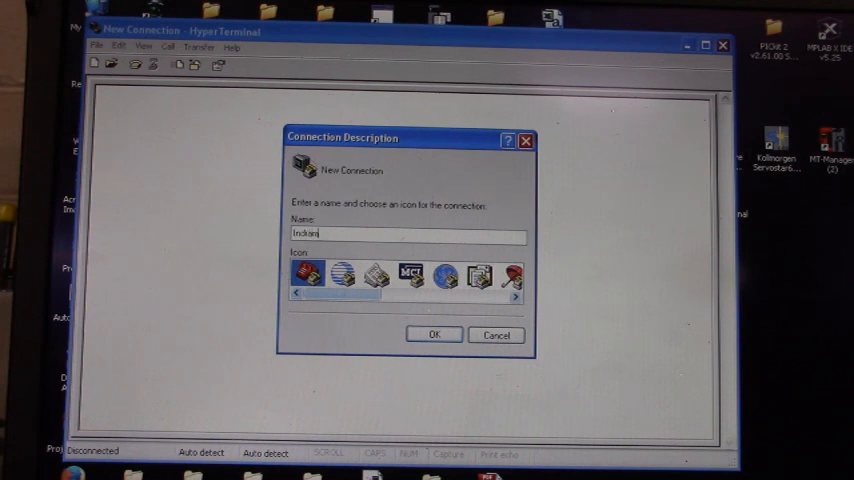
Enter IndramatComm as the new connection's name, keeping the default icon
{"action": "type", "text": "Comm"}
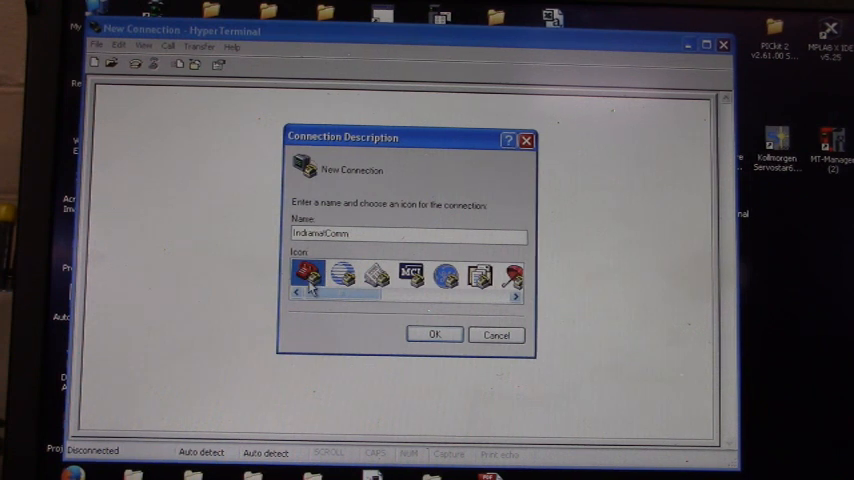
Confirm the IndramatComm name and set 'Connect using' to COM1 instead of the modem
{"action": "left_click", "coordinate": [434, 334]}
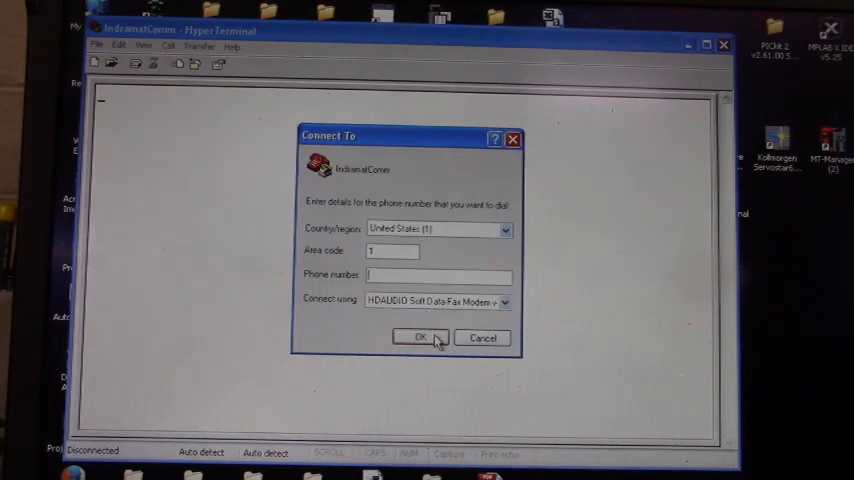
{"action": "mouse_move", "coordinate": [324, 358]}
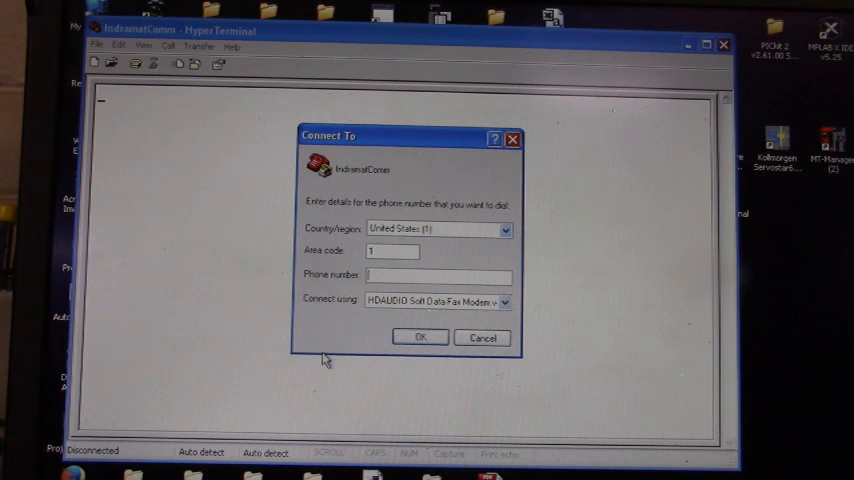
{"action": "mouse_move", "coordinate": [335, 321]}
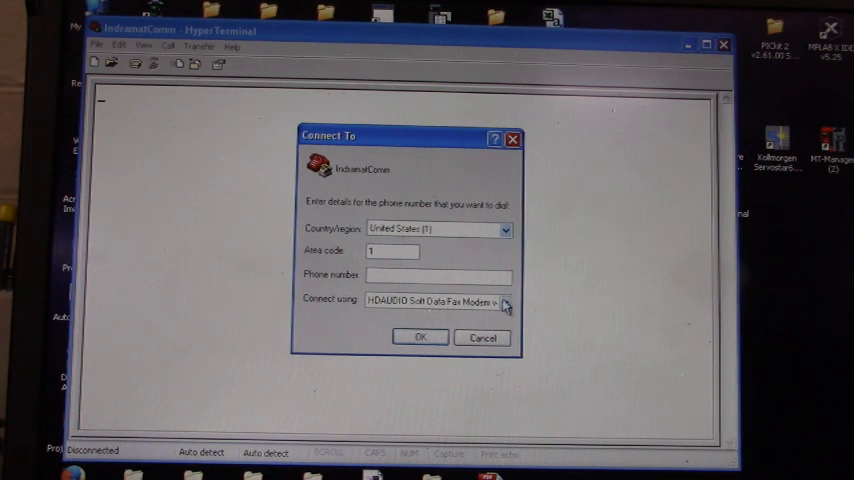
{"action": "left_click", "coordinate": [505, 302]}
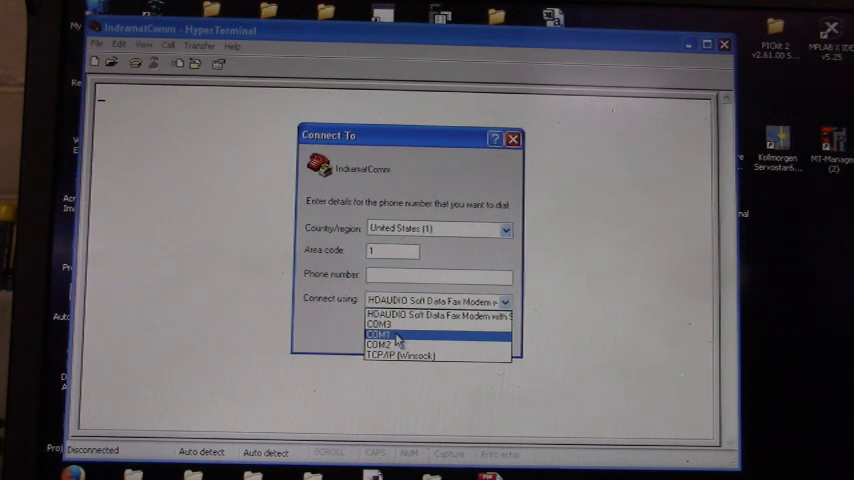
{"action": "left_click", "coordinate": [378, 333]}
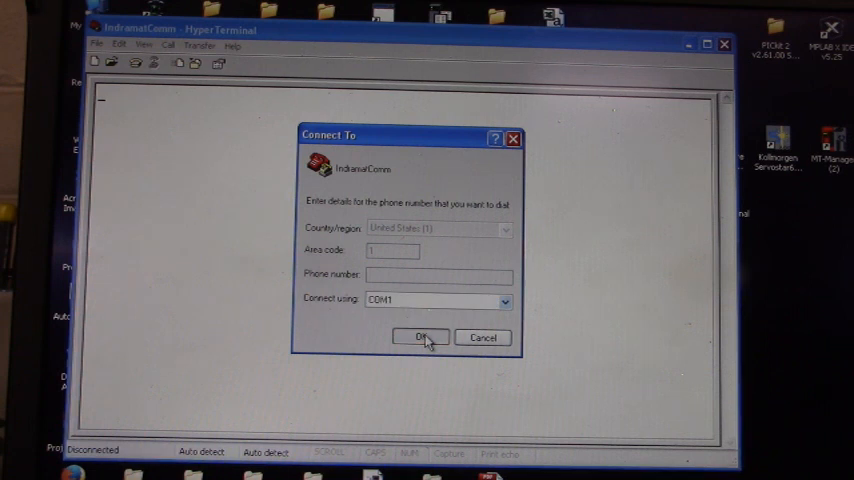
Open the COM1 port settings and set Bits per second to 9600
{"action": "left_click", "coordinate": [419, 337]}
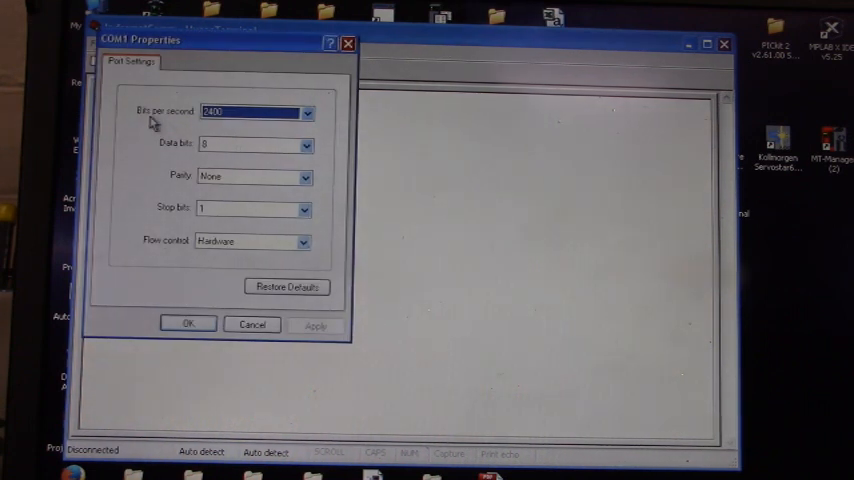
{"action": "left_click", "coordinate": [308, 111]}
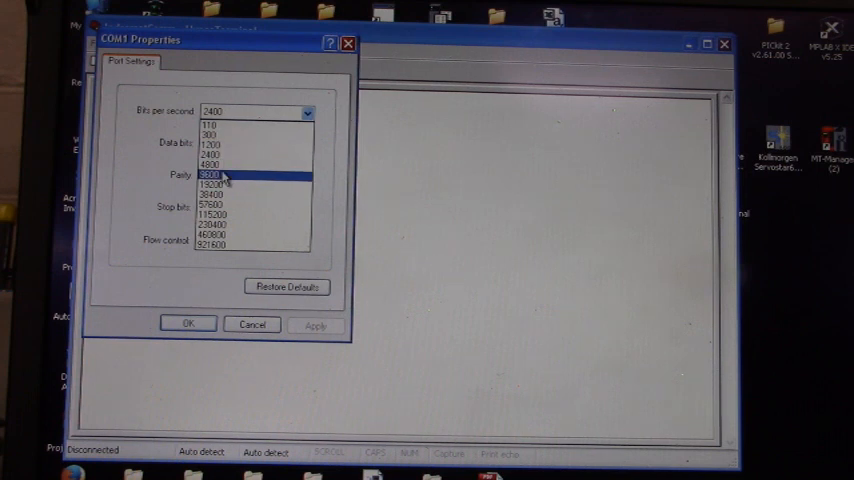
{"action": "left_click", "coordinate": [220, 173]}
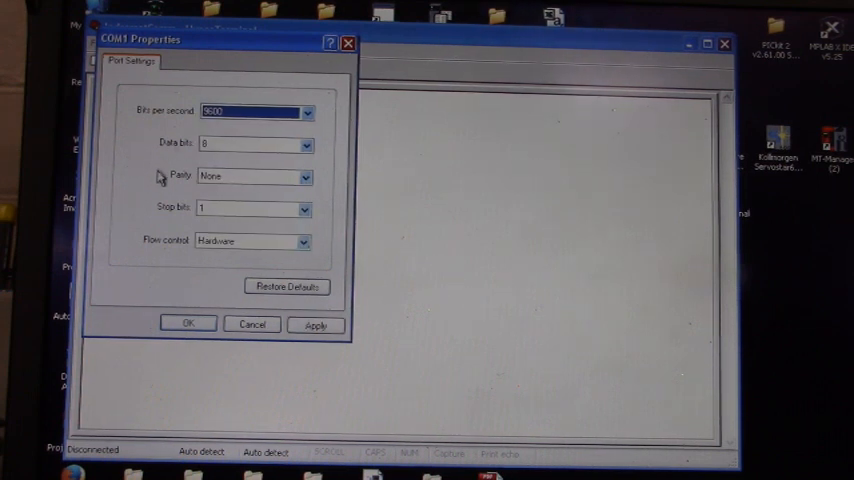
{"action": "mouse_move", "coordinate": [170, 220]}
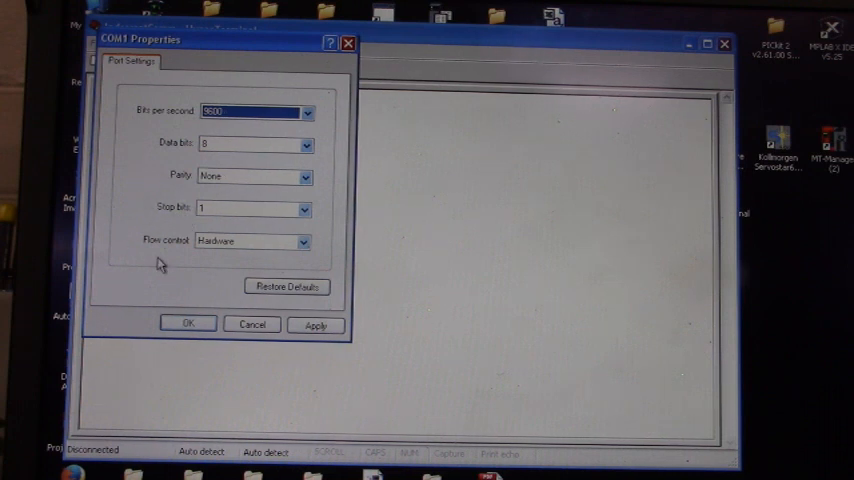
{"action": "mouse_move", "coordinate": [188, 280]}
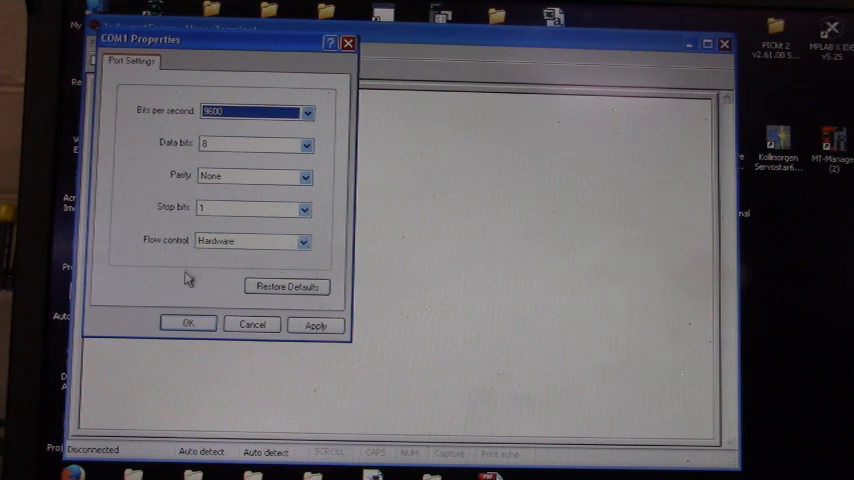
Accept the 9600 8-N-1 hardware-flow settings to connect and reach the drive's main menu
{"action": "left_click", "coordinate": [187, 323]}
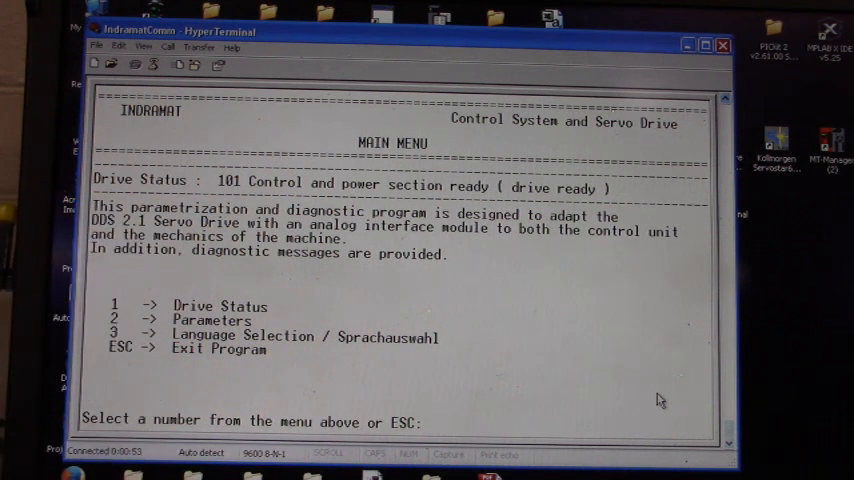
{"action": "type", "text": "10"}
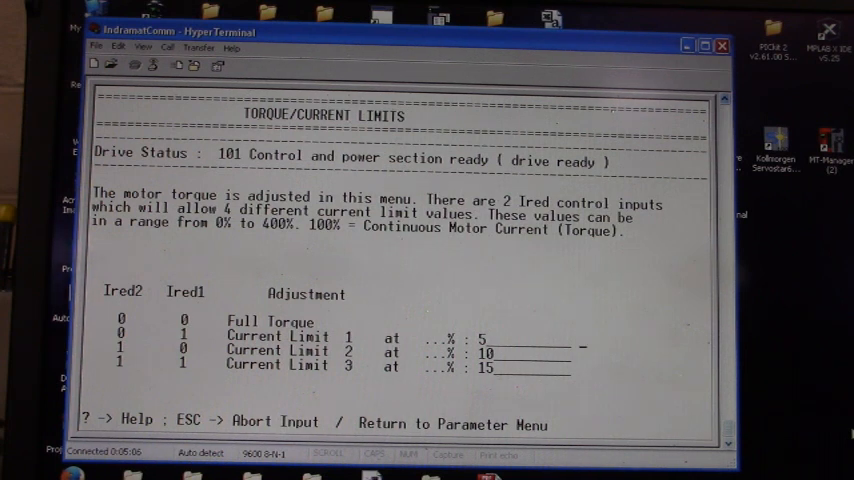
Escape from the current screen, landing on the drive's Gain Parameters screen
{"action": "key", "text": "Escape"}
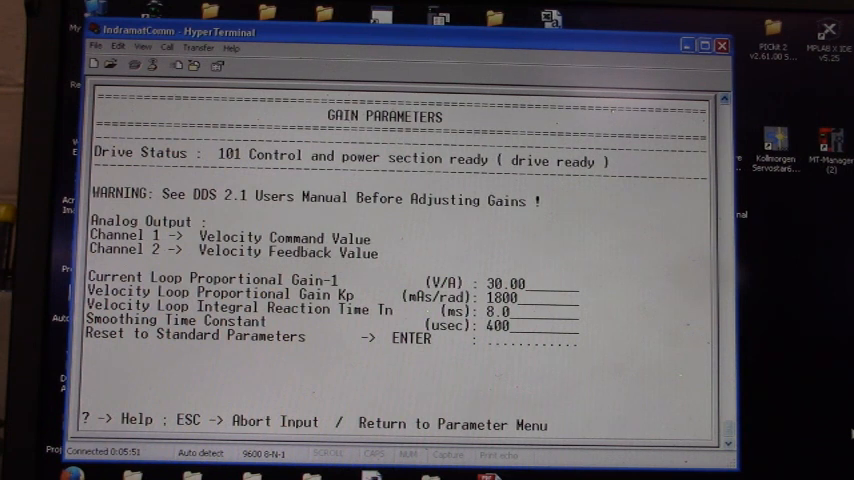
Enter 25 for Current Loop Proportional Gain-1, then begin typing 30 to restore it
{"action": "type", "text": "2"}
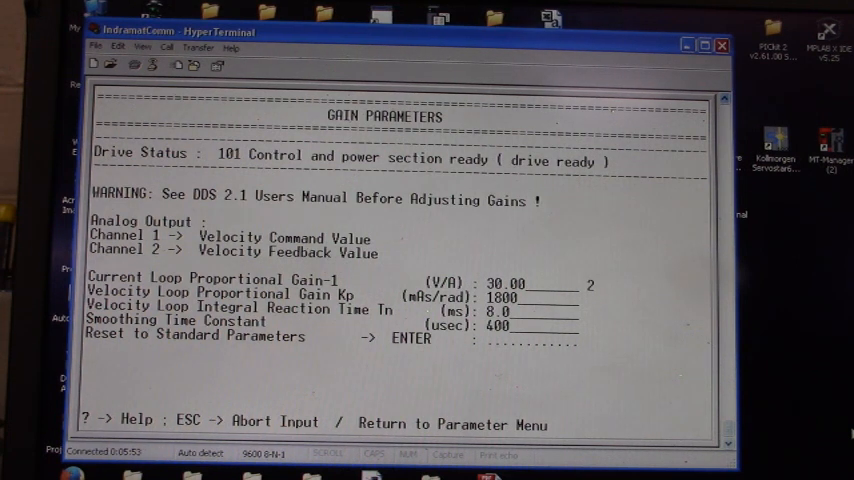
{"action": "type", "text": "5"}
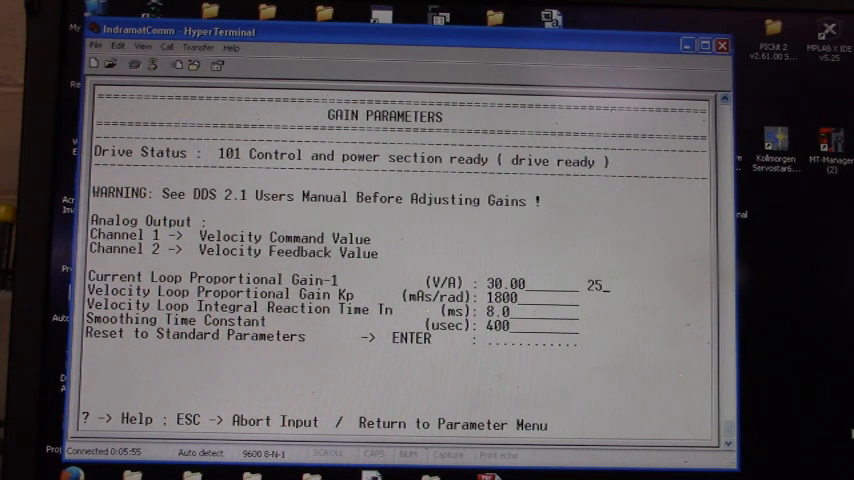
{"action": "key", "text": "Return"}
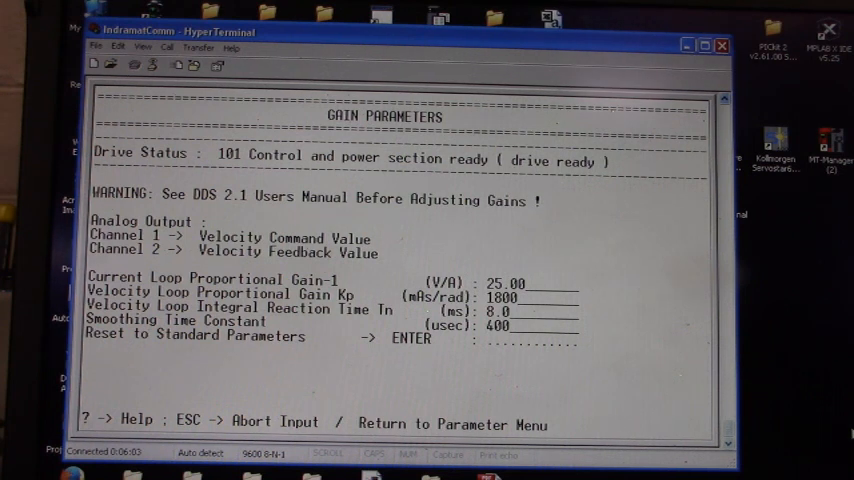
{"action": "type", "text": "30"}
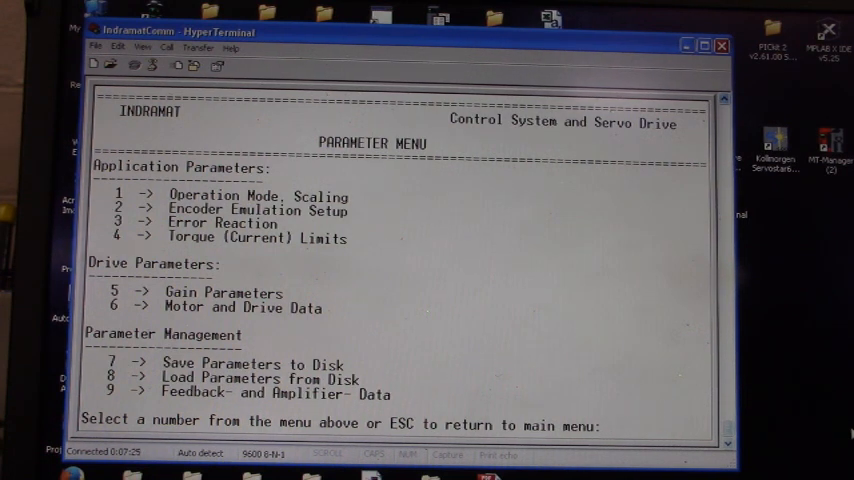
Enter 9 at the Parameter Menu to show Feedback- and Amplifier- Data
{"action": "type", "text": "9"}
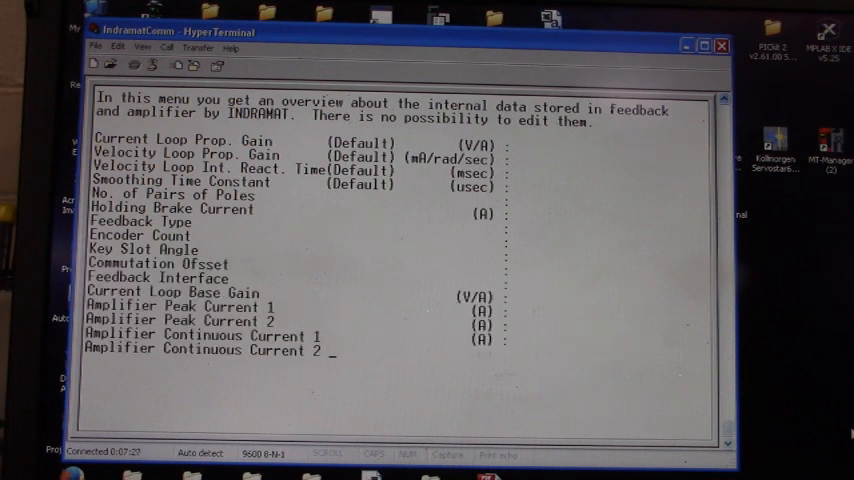